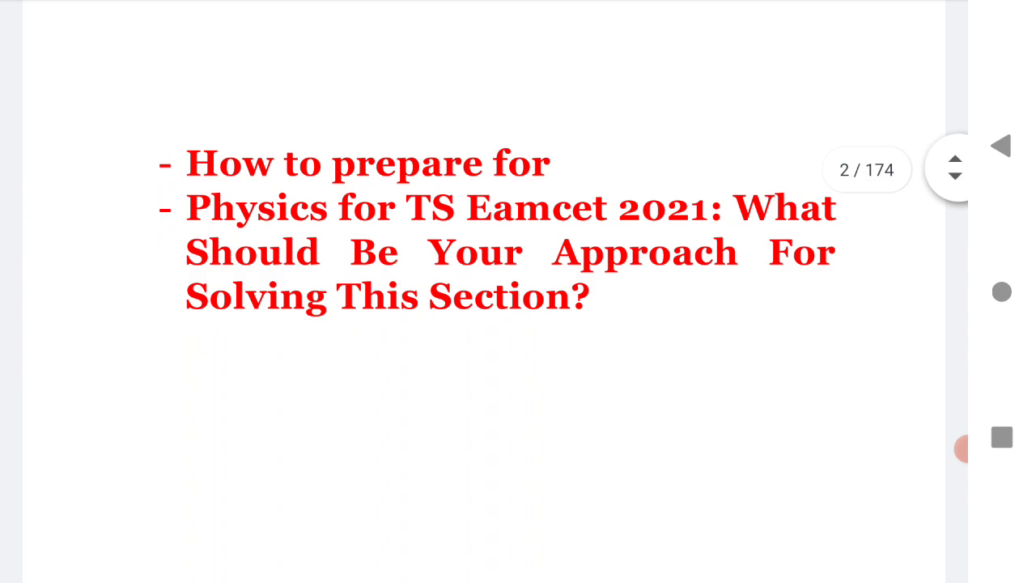
# Advance from the preparation topics on page 2 to the 1st Year weightage heading on page 3
pyautogui.click(955, 175)
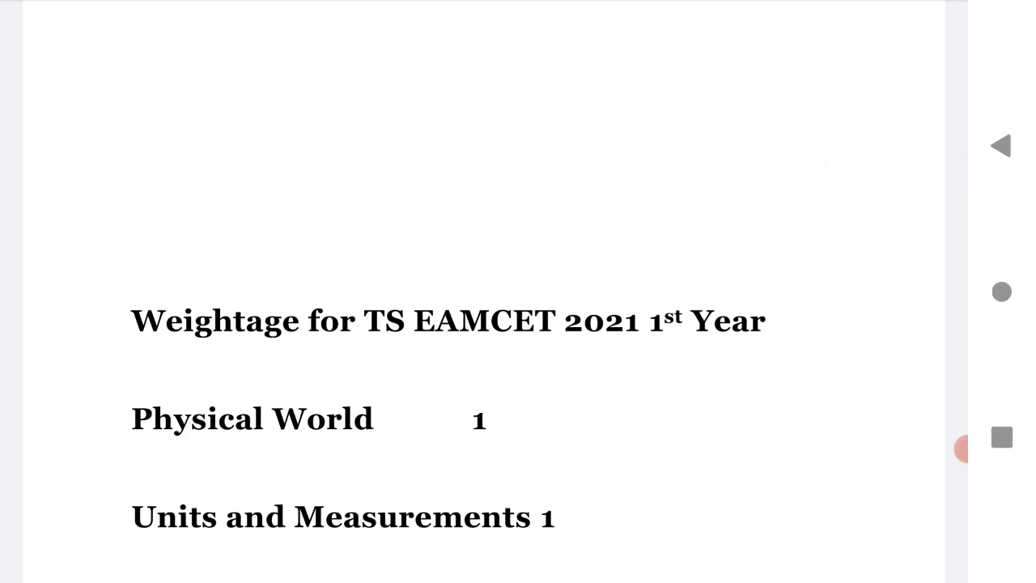
# Scroll the first-year chapters onto page 4, from Rotational Motion to Thermal Properties of Matter
pyautogui.scroll(3)
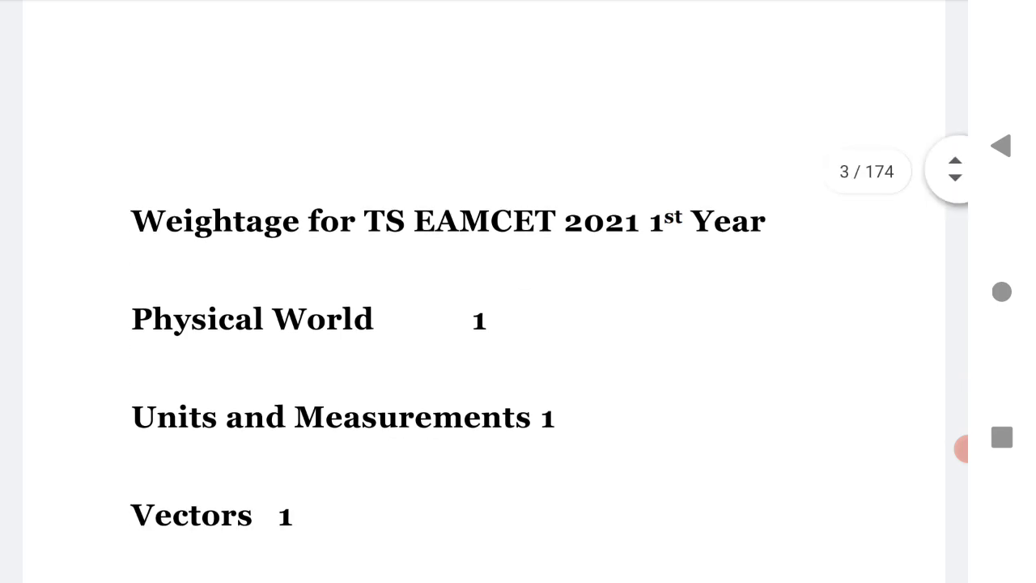
pyautogui.scroll(3)
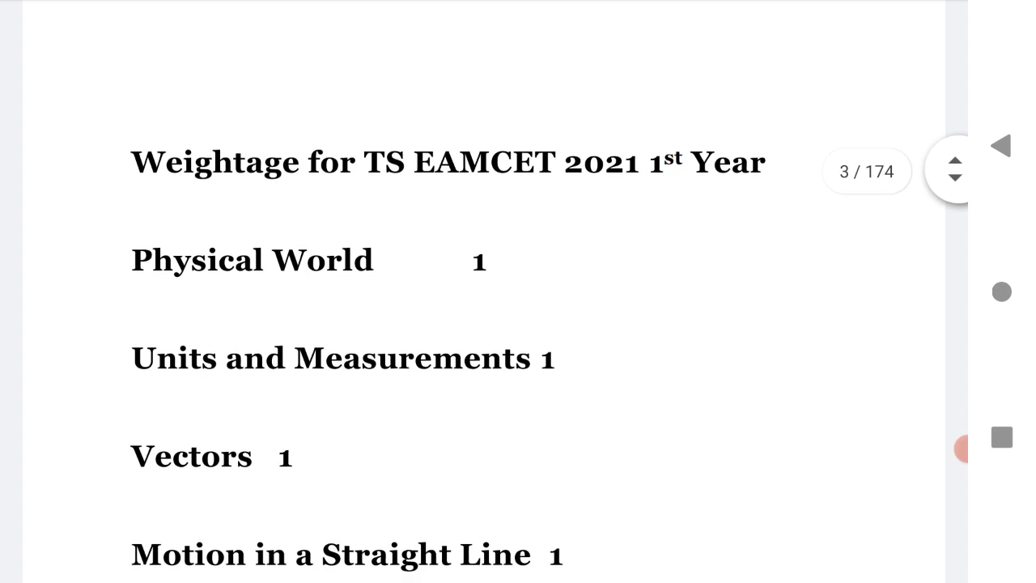
pyautogui.scroll(-3)
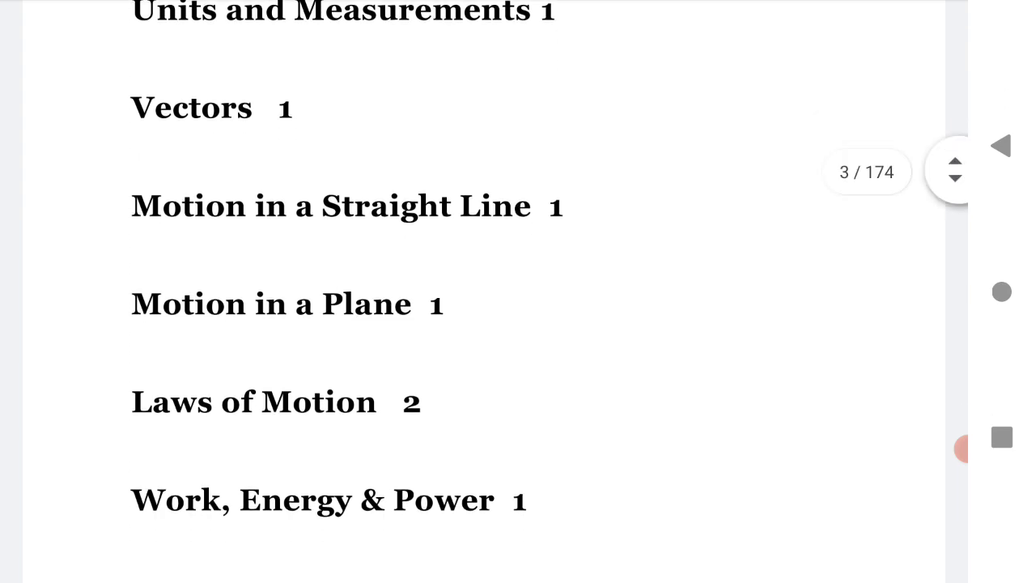
pyautogui.scroll(3)
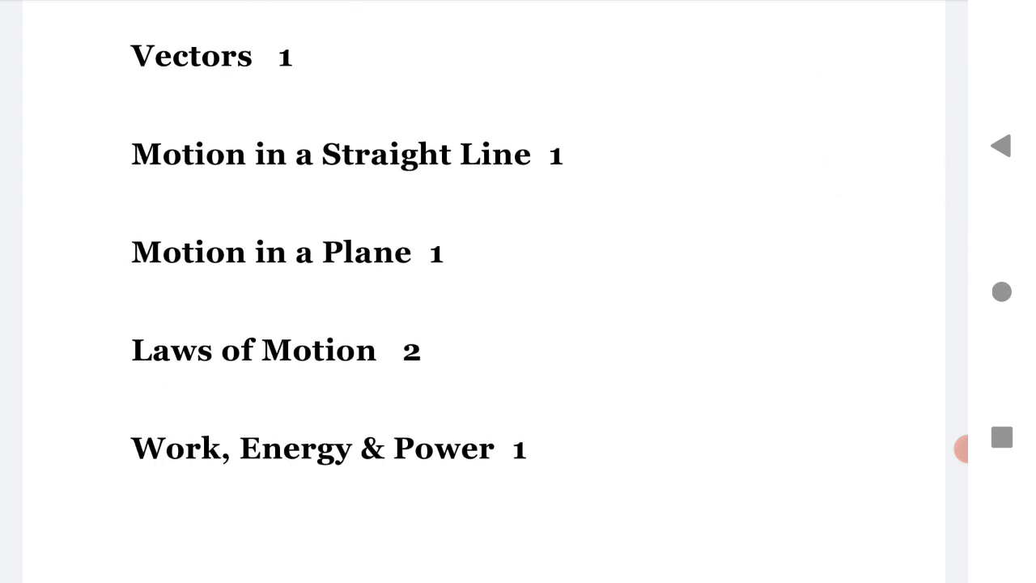
pyautogui.scroll(-3)
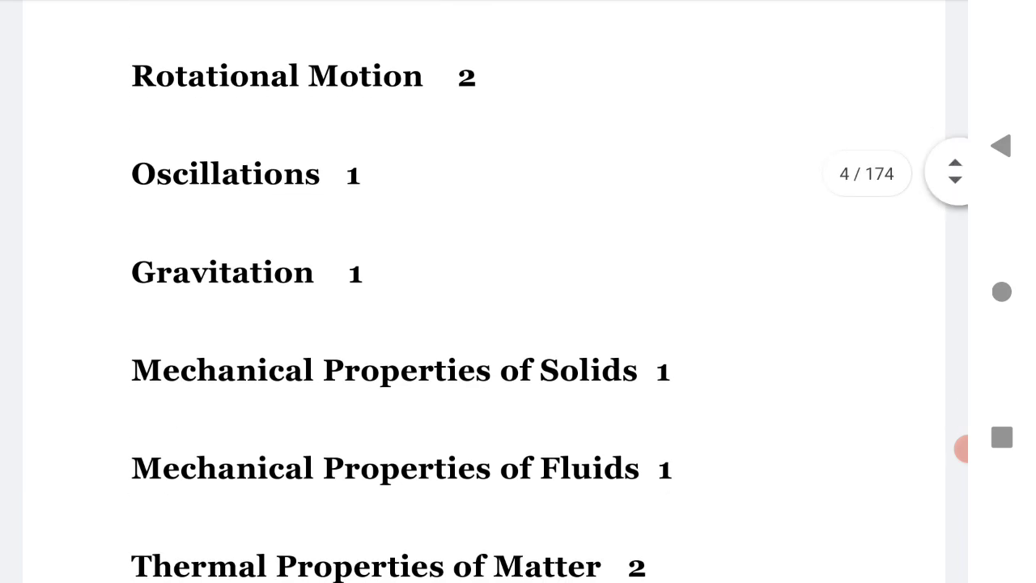
# Scroll past Heat Transfer to page 5's 2nd Year Weightage 2021 list, starting with Waves and Sound
pyautogui.scroll(-3)
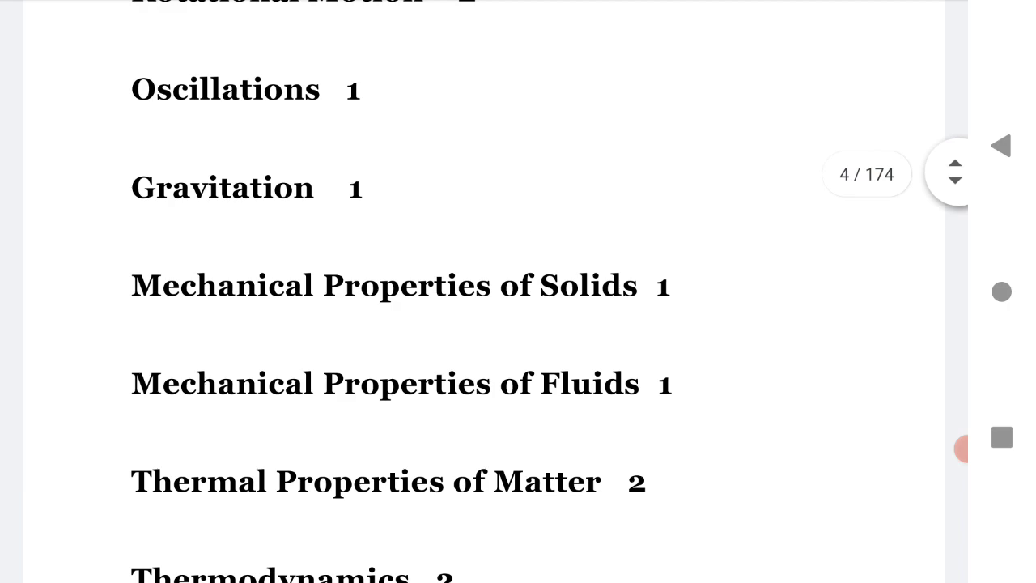
pyautogui.scroll(-3)
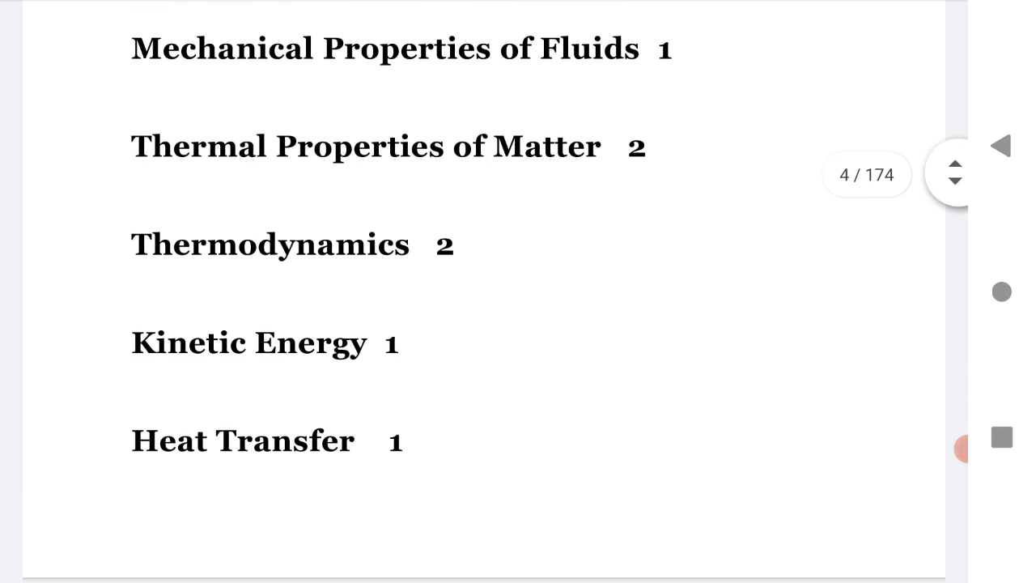
pyautogui.scroll(3)
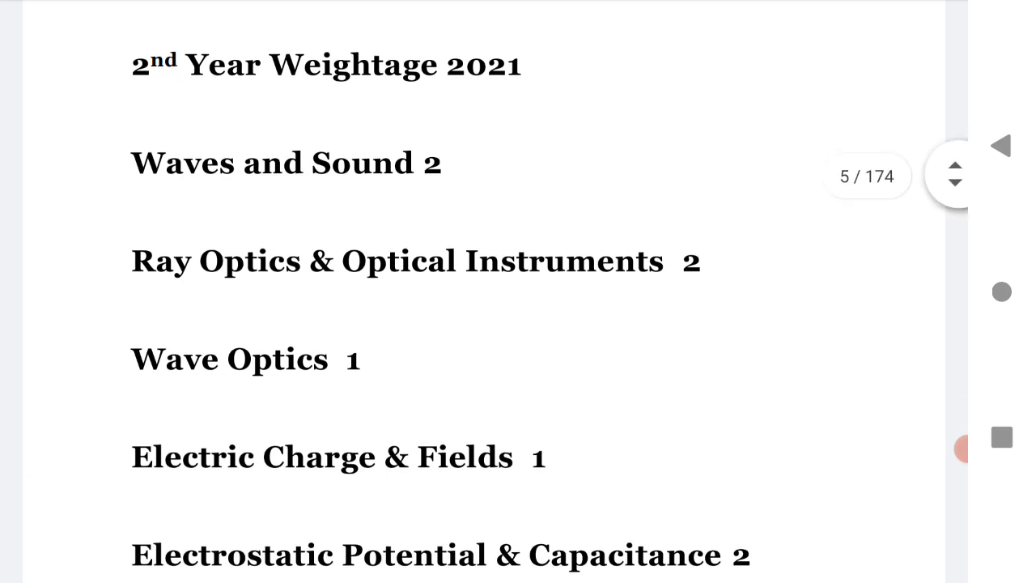
# Scroll the second-year chapters through pages 5 and 6, ending at Communication Systems 2
pyautogui.scroll(-3)
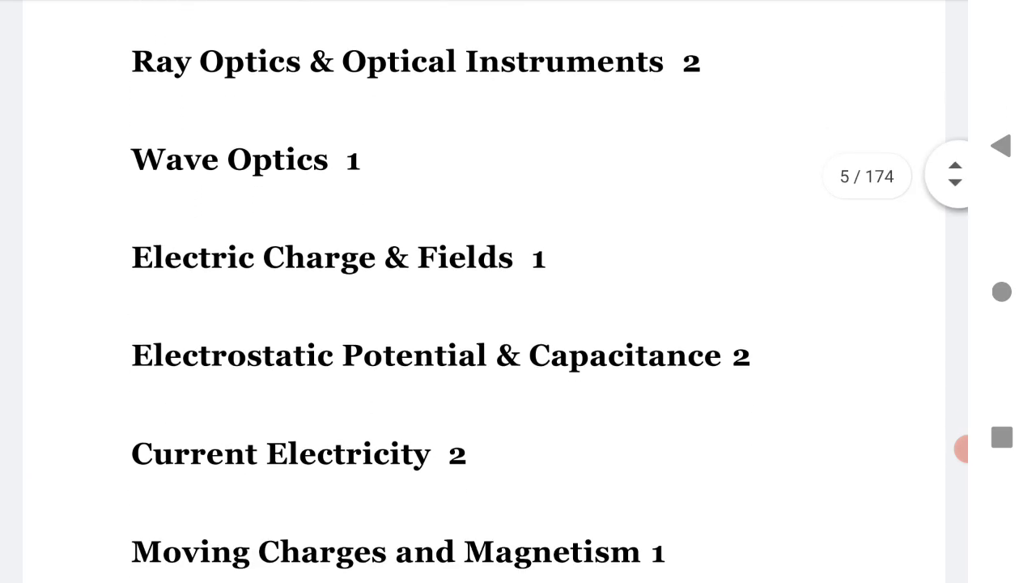
pyautogui.scroll(-3)
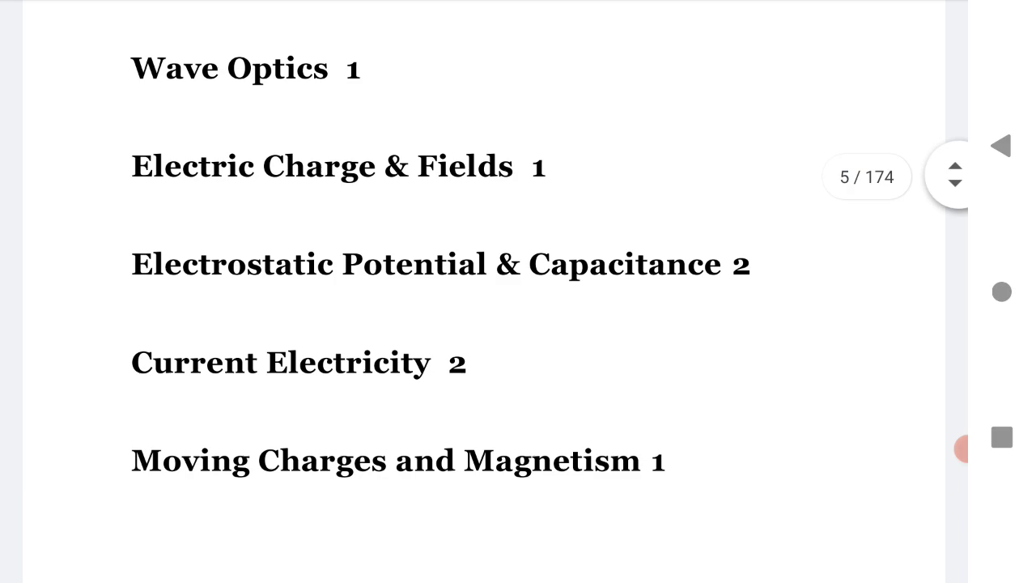
pyautogui.scroll(3)
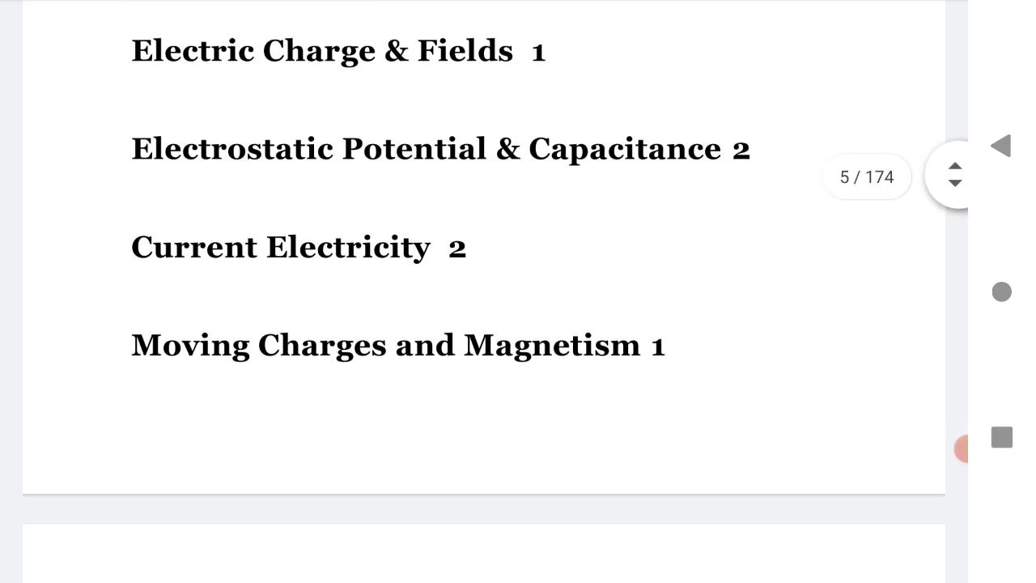
pyautogui.scroll(-3)
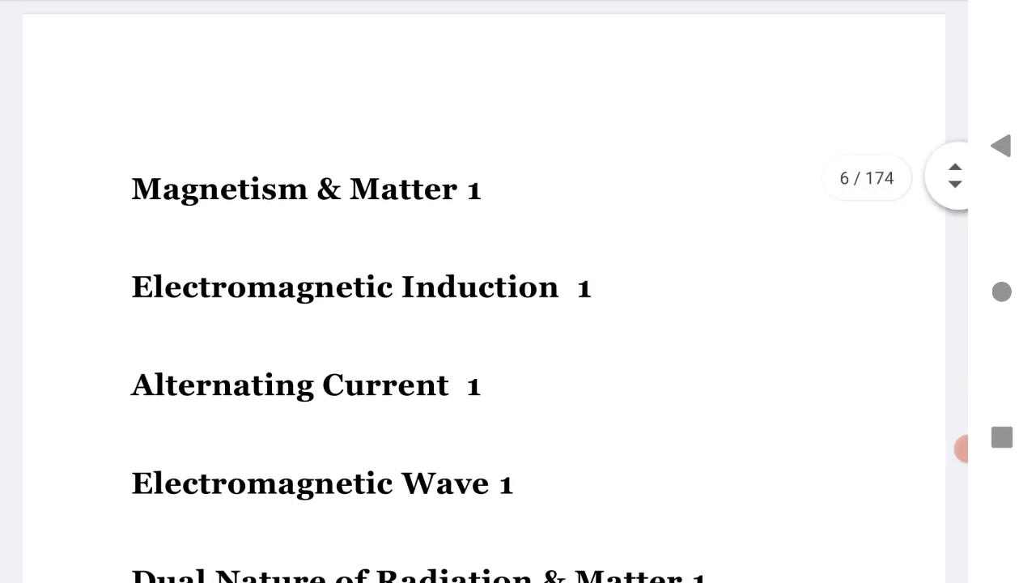
pyautogui.scroll(-3)
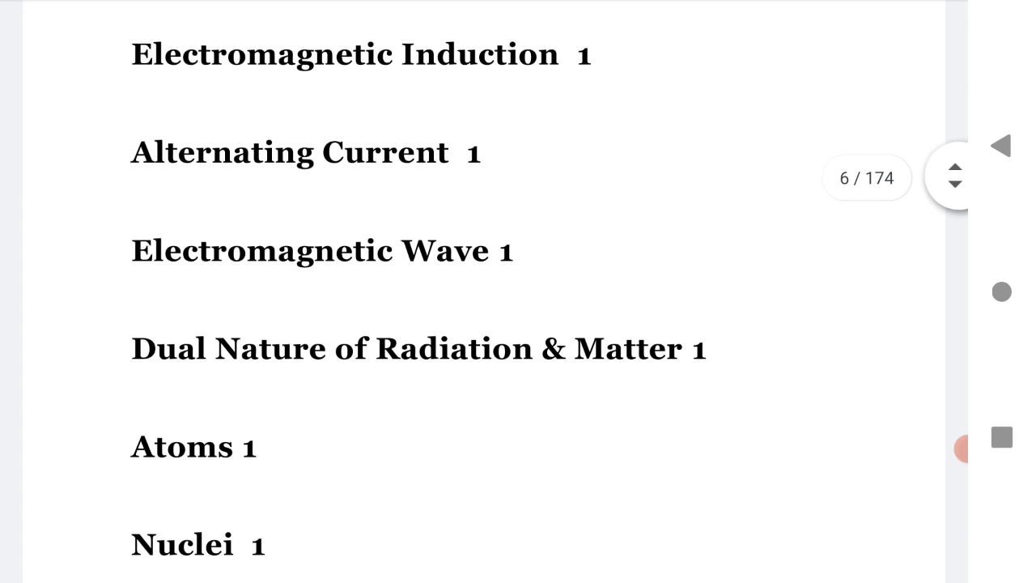
pyautogui.scroll(-3)
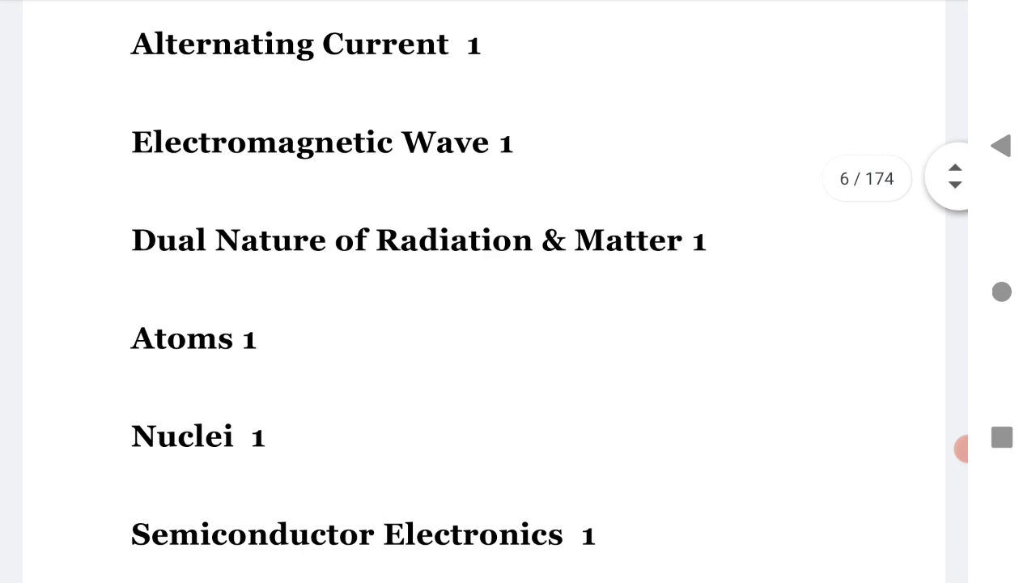
pyautogui.scroll(-3)
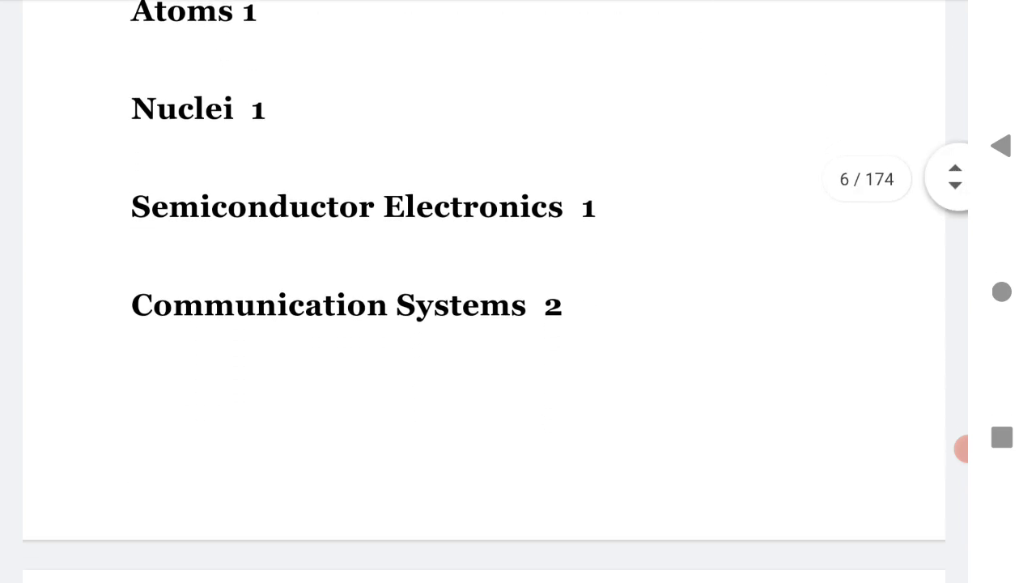